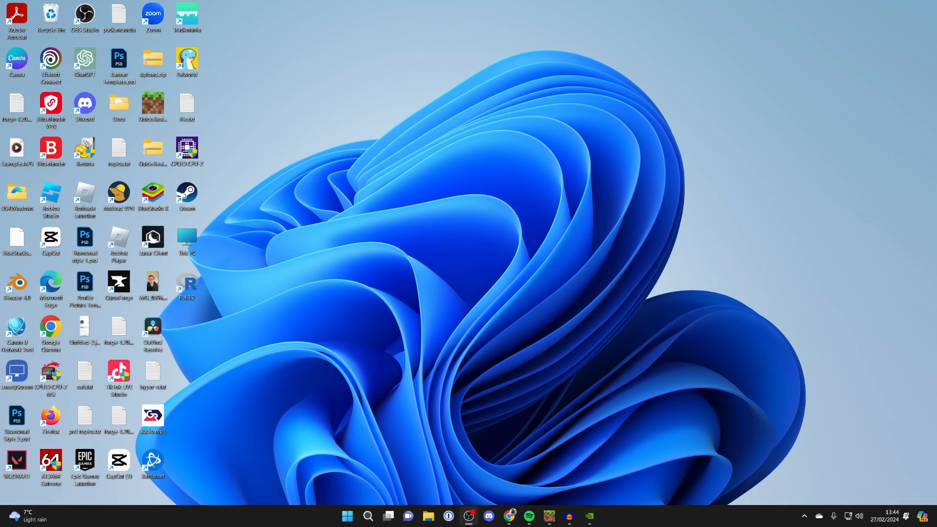
mouse_move(418, 198)
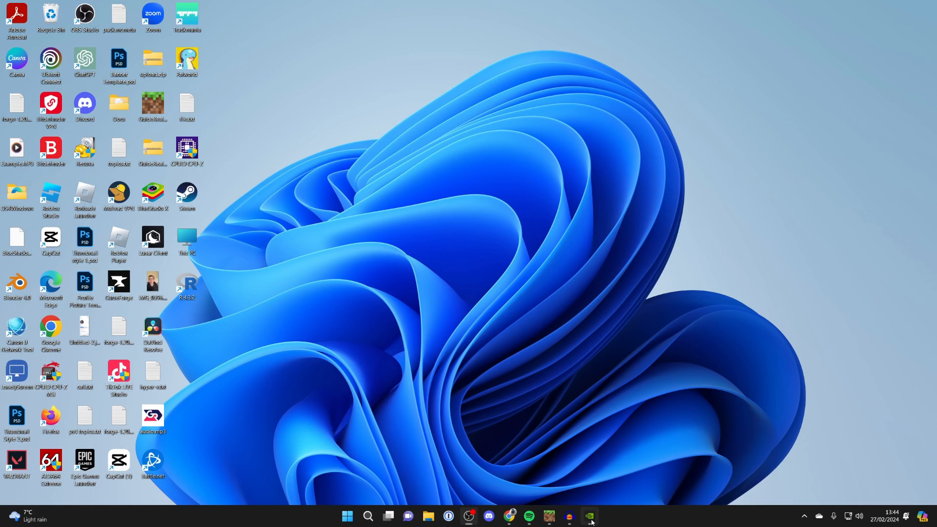
Bring up GeForce Experience's general settings showing the NVIDIA GeForce RTX 4070 under My Rig
left_click(590, 518)
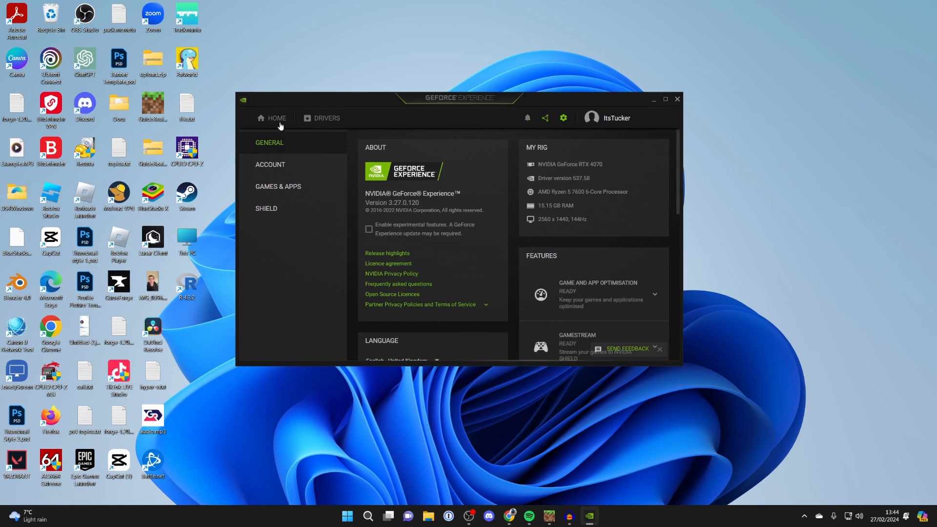
left_click(277, 186)
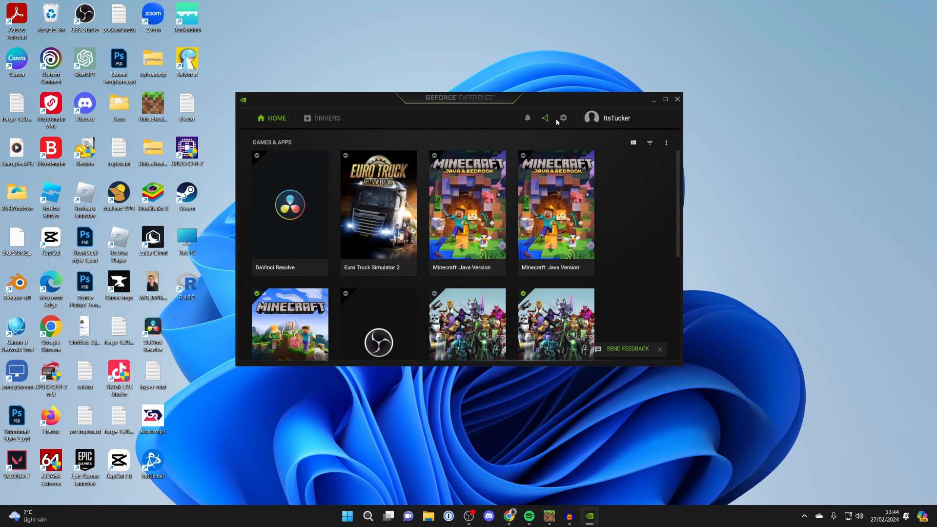
left_click(562, 118)
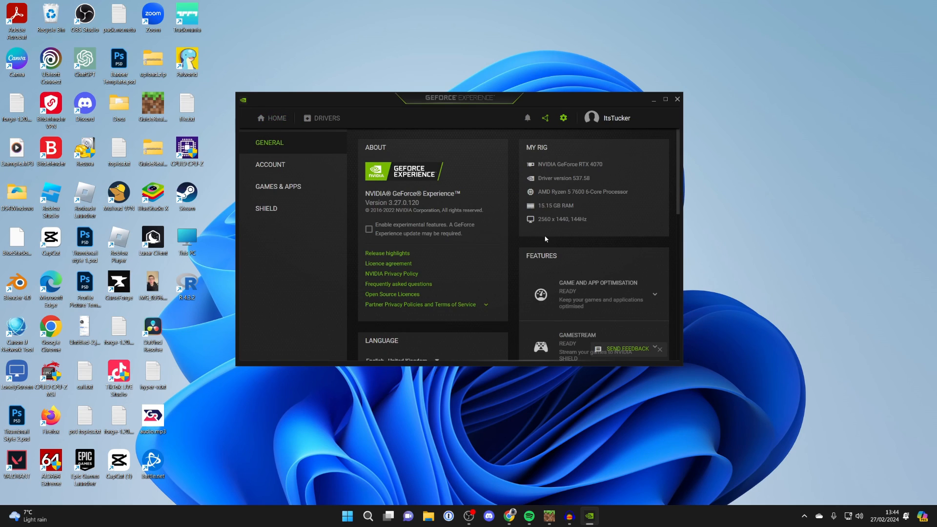
mouse_move(601, 167)
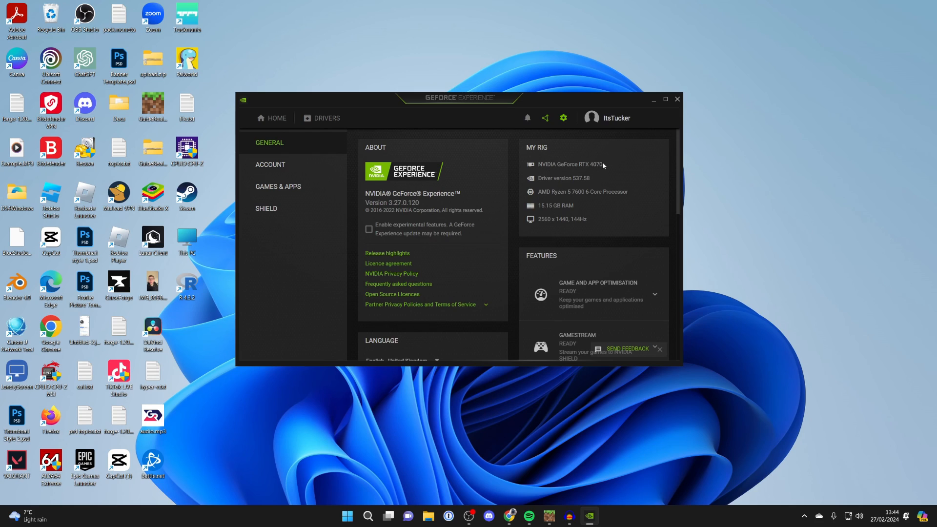
mouse_move(652, 99)
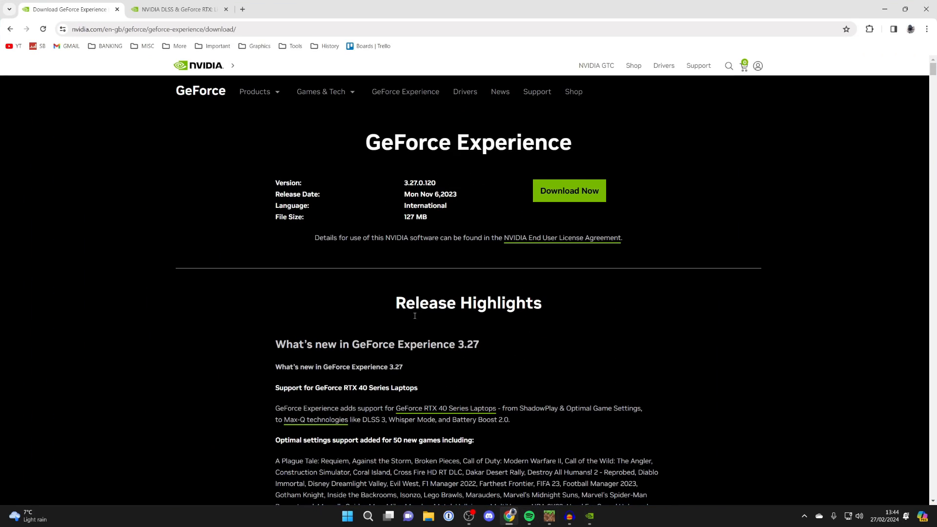
Show the Google search results for 'nvidia dlss games' in the second Chrome tab
left_click(176, 9)
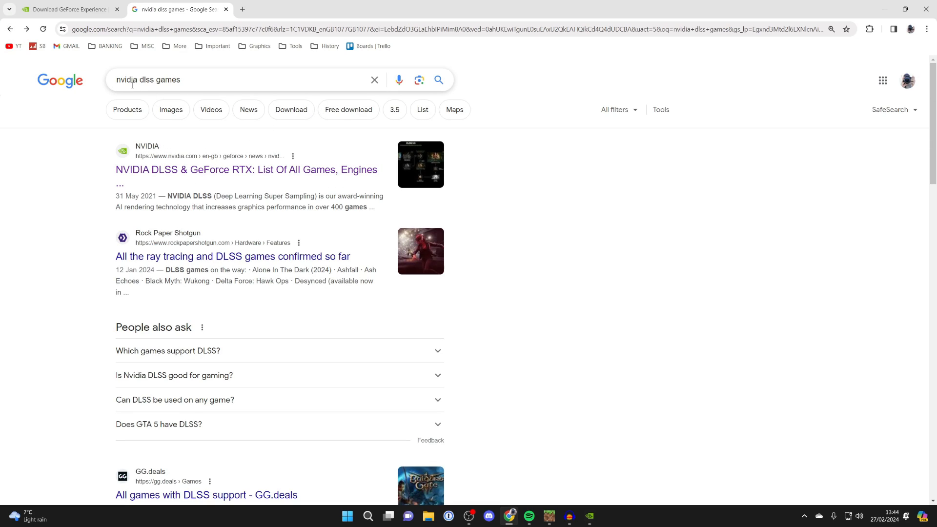
Find Minecraft with RTX in NVIDIA's RTX games list, confirming full ray tracing and DLSS 2 support
left_click(246, 169)
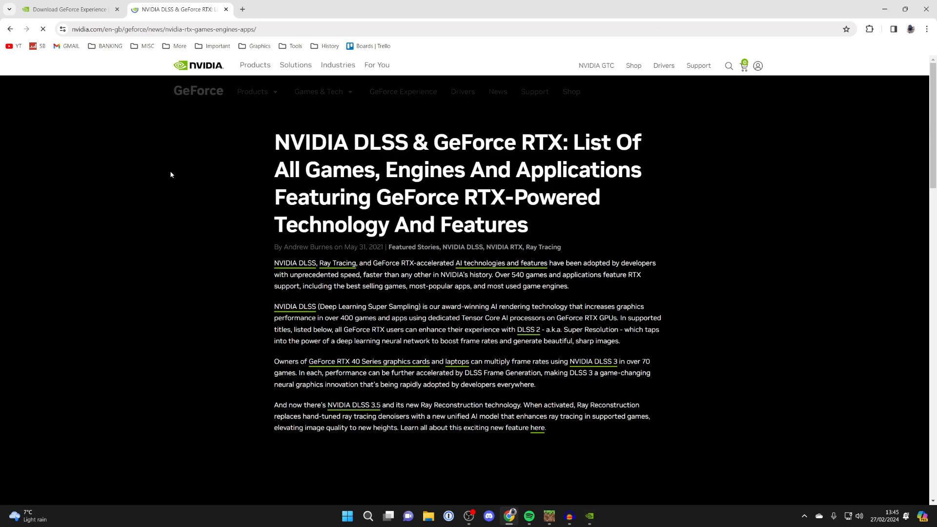
scroll("down", 3)
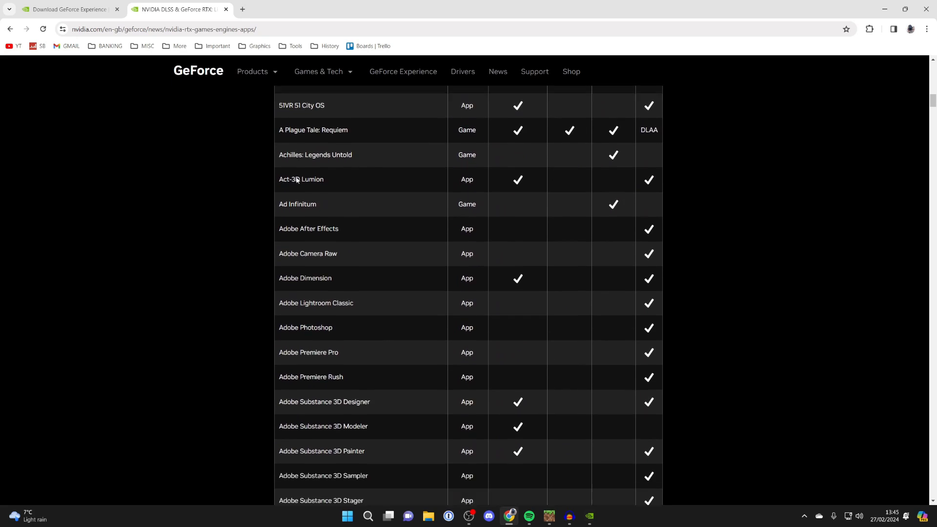
scroll("up", 3)
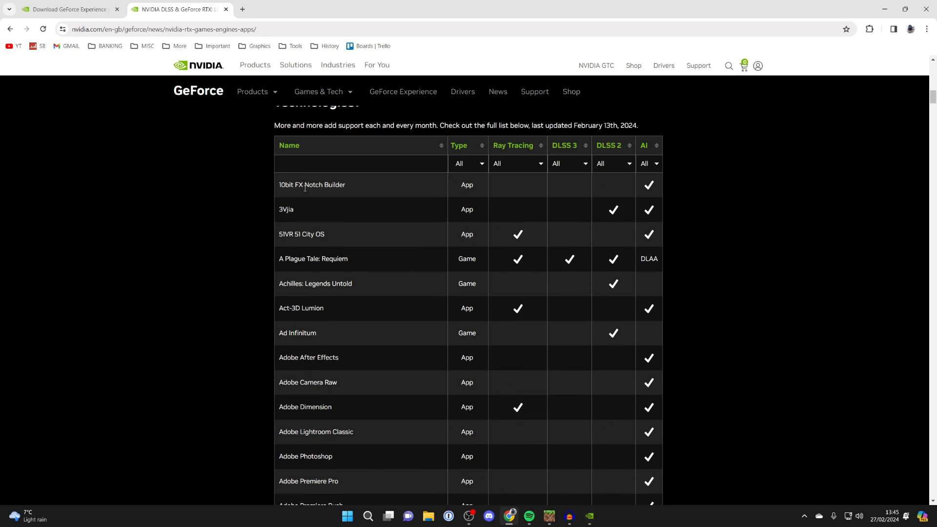
type("minecraft")
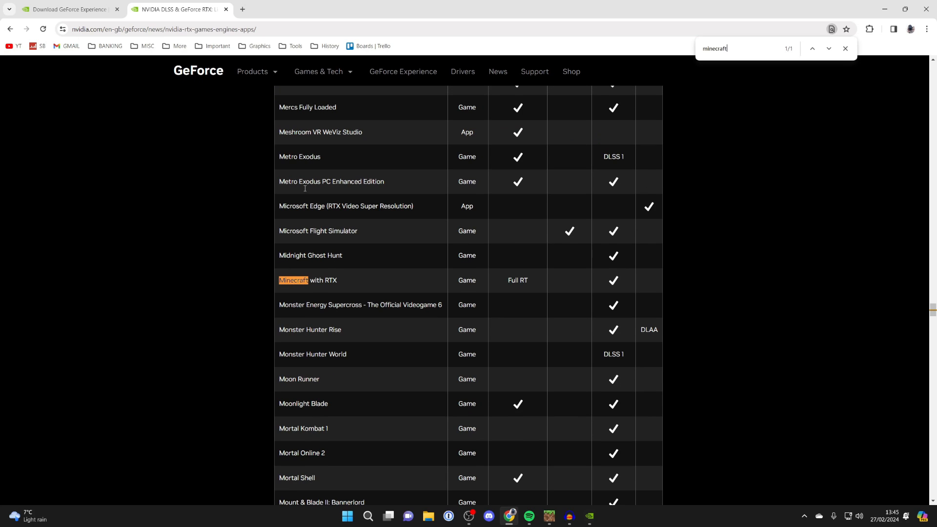
mouse_move(504, 282)
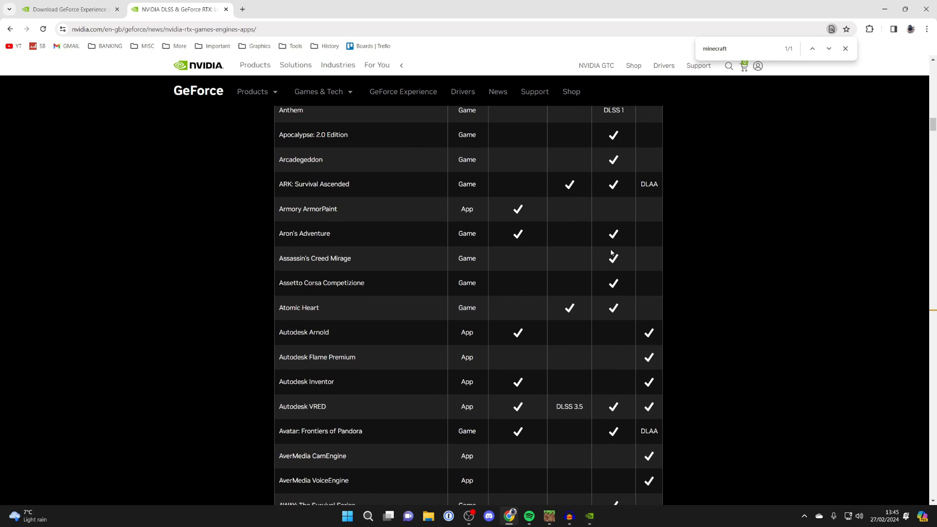
scroll("up", 3)
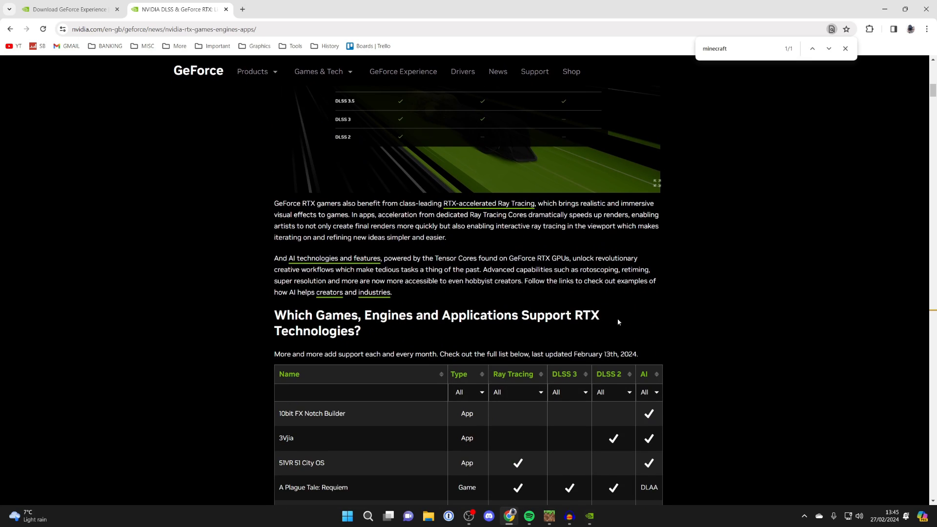
scroll("down", 3)
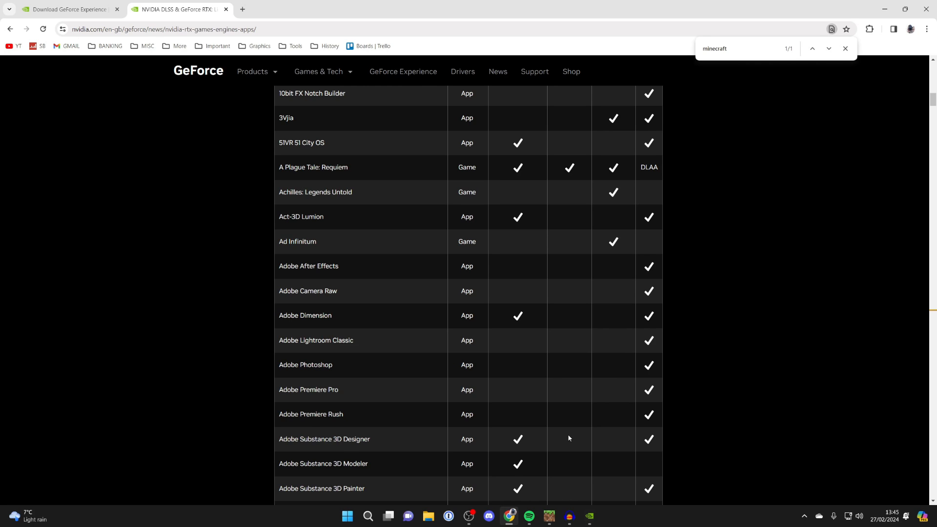
Return to the running Minecraft game
left_click(548, 521)
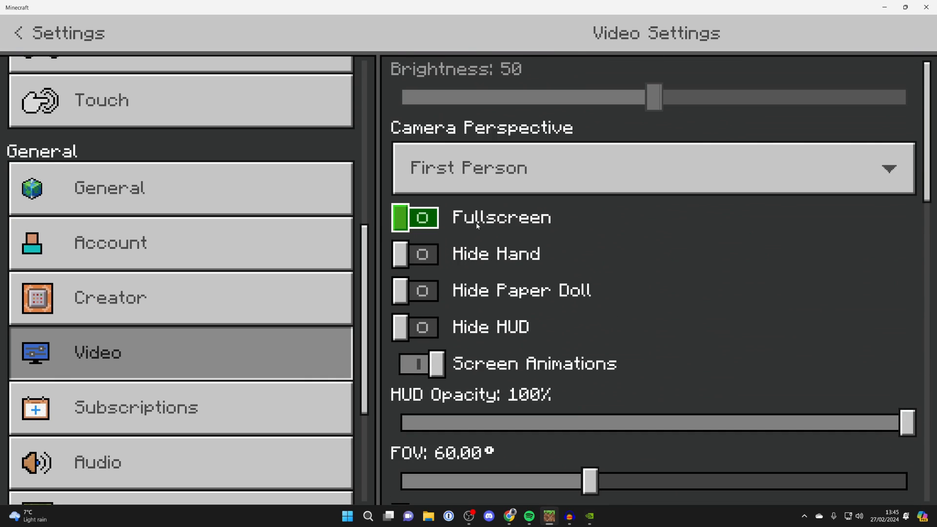
Turn on the Upscaling toggle in Minecraft's video settings
scroll("down", 3)
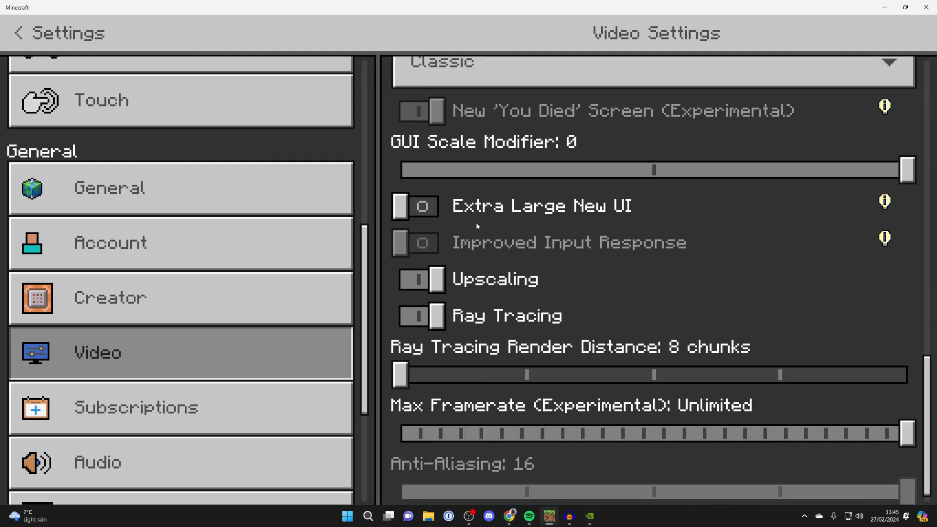
scroll("down", 3)
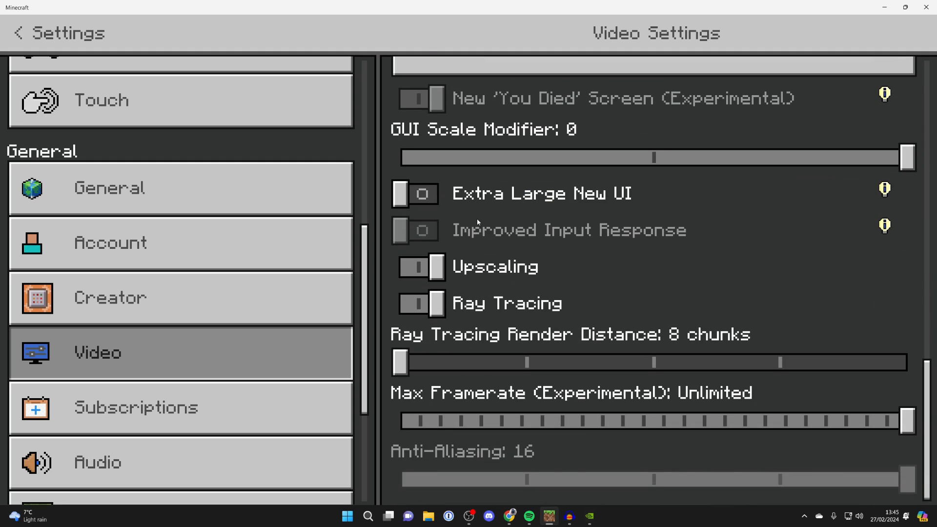
left_click(421, 267)
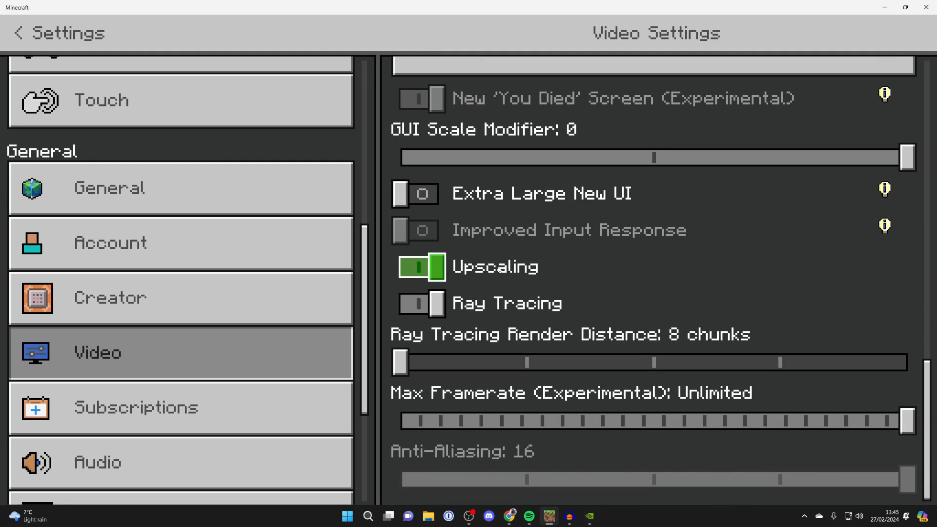
mouse_move(494, 279)
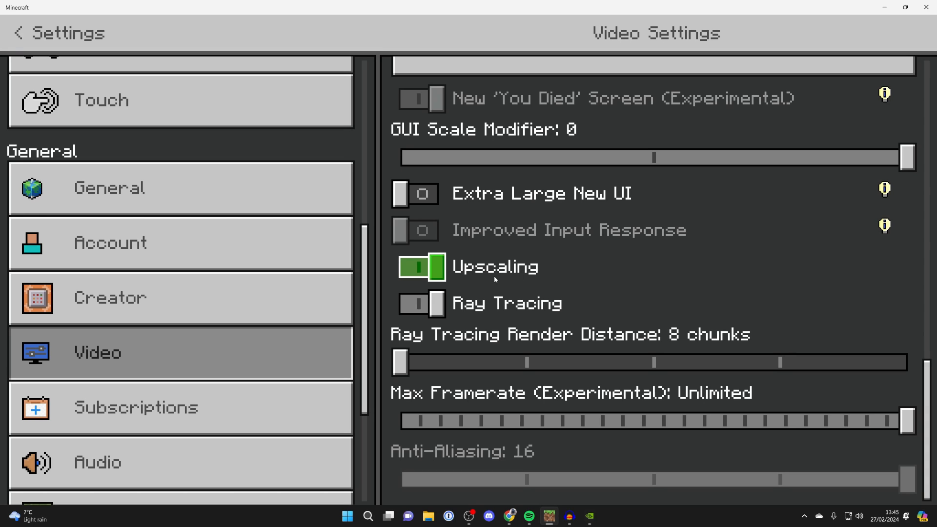
Turn on Ray Tracing, toggling it off once and back on
left_click(422, 302)
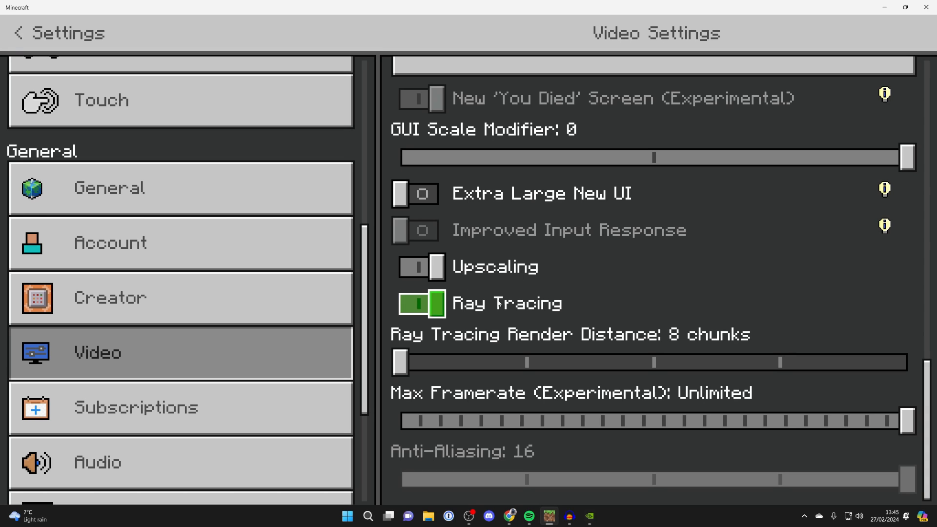
left_click(421, 303)
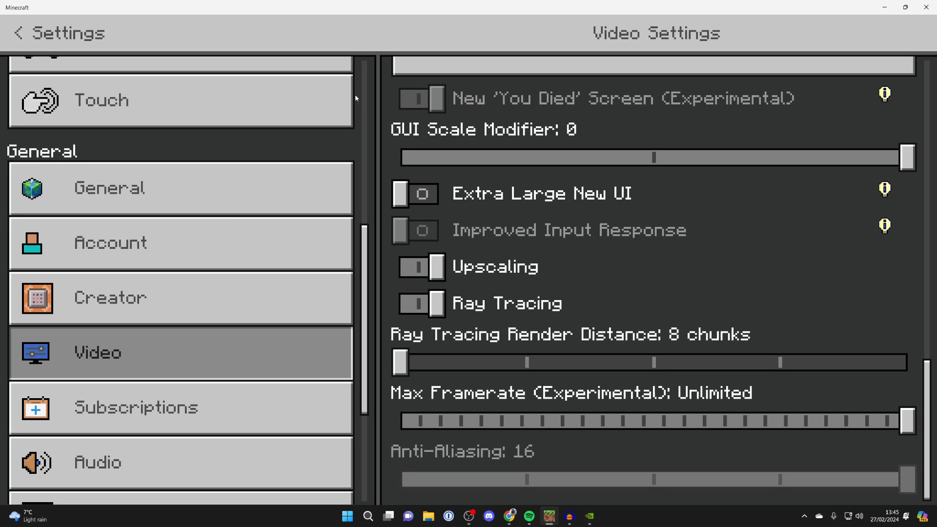
left_click(422, 303)
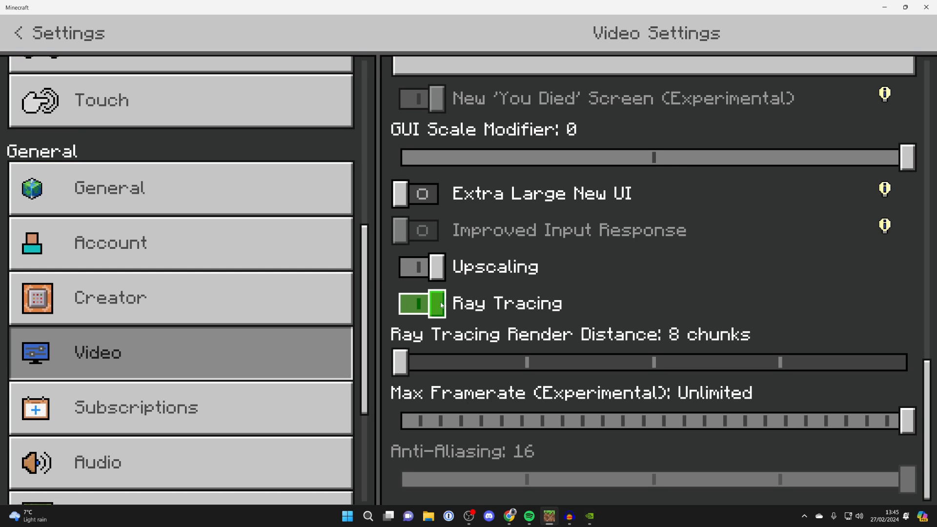